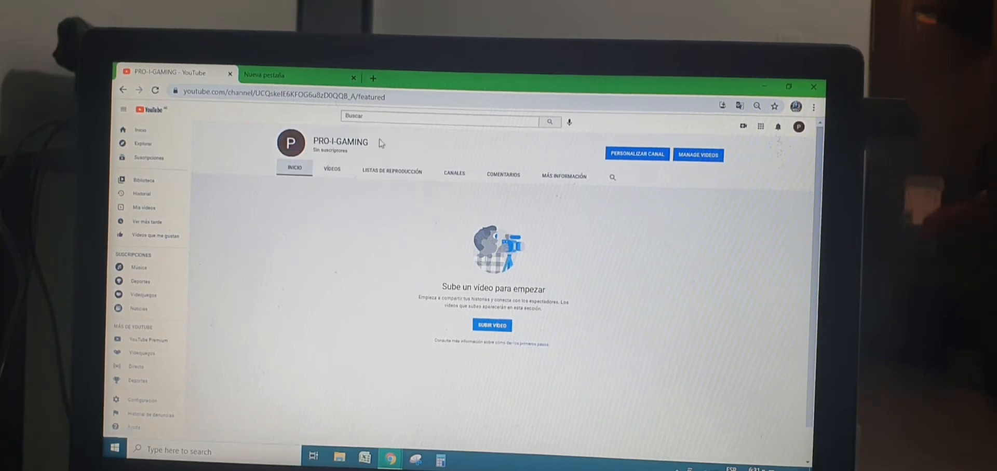
{"action": "mouse_move", "coordinate": [290, 142]}
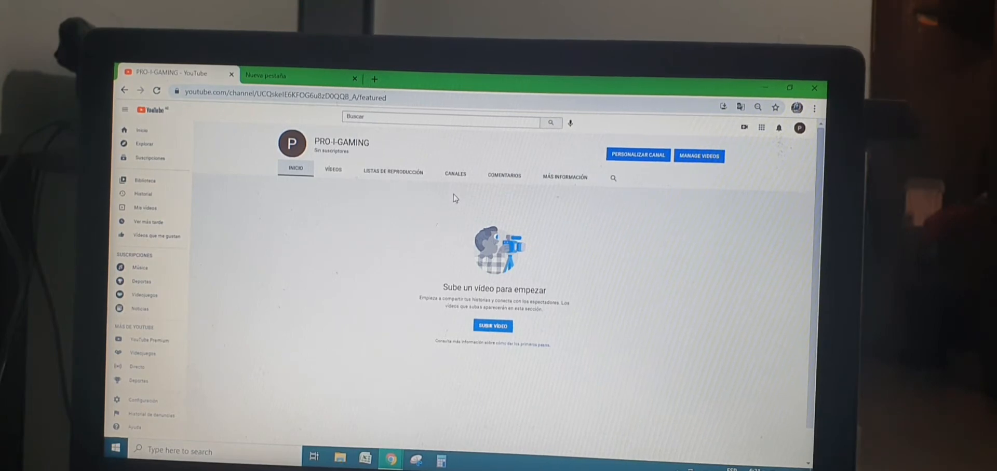
Search Google for 'nintendo switch games' in the new tab, correcting a mistyped 'wii' along the way.
{"action": "left_click", "coordinate": [446, 116]}
{"action": "type", "text": "smashing pumpkins thirty three"}
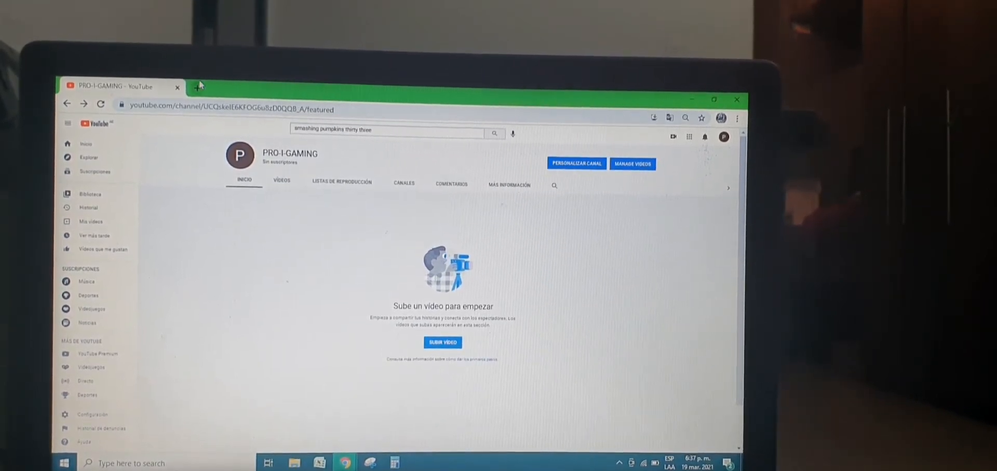
{"action": "left_click", "coordinate": [199, 86]}
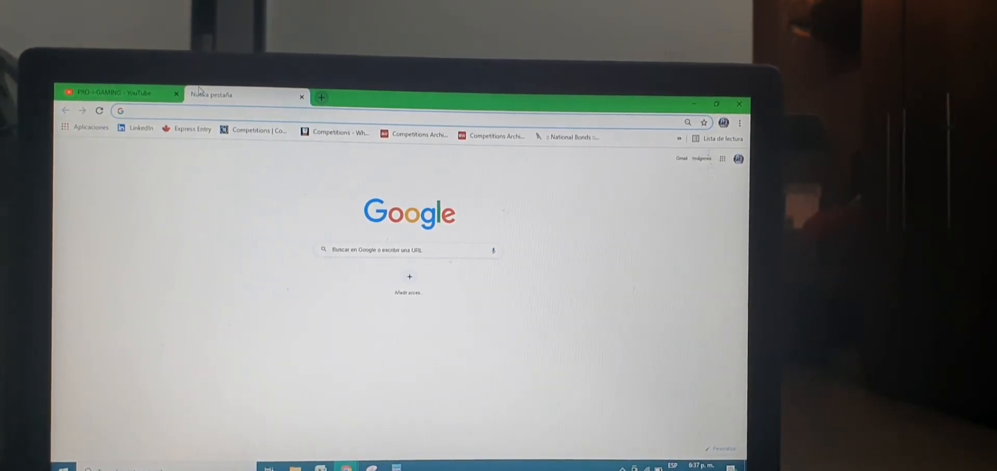
{"action": "type", "text": "nintendo"}
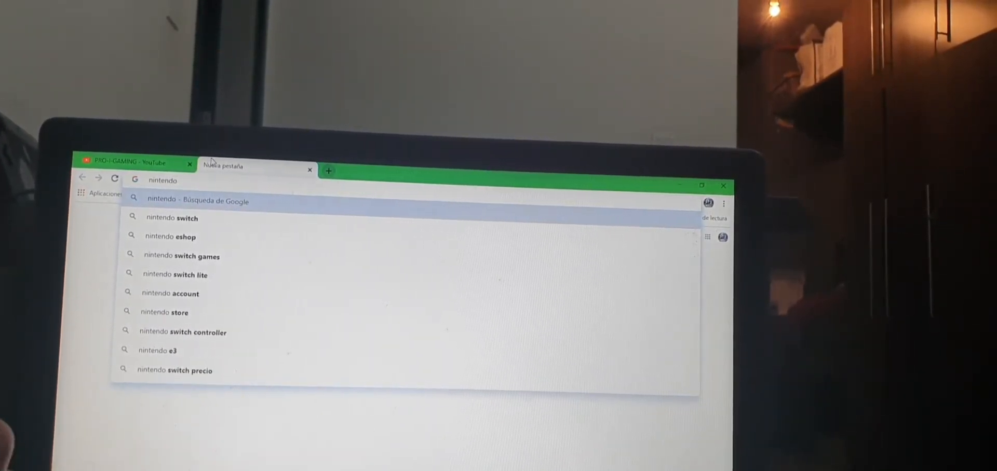
{"action": "type", "text": "wii"}
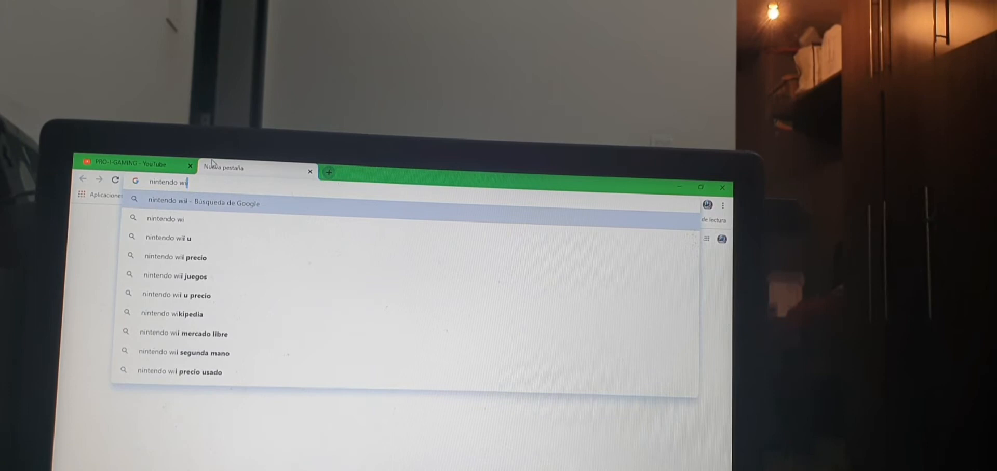
{"action": "key", "text": "Backspace"}
{"action": "type", "text": "switch"}
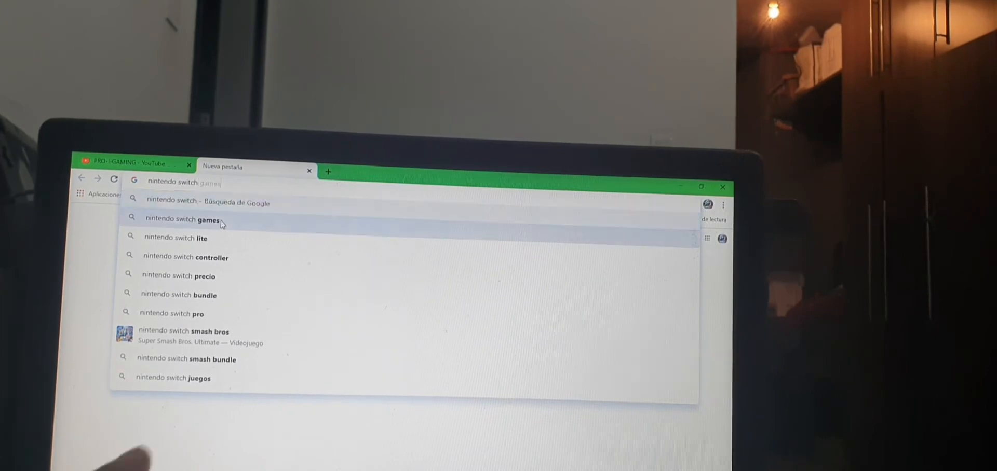
{"action": "left_click", "coordinate": [183, 219]}
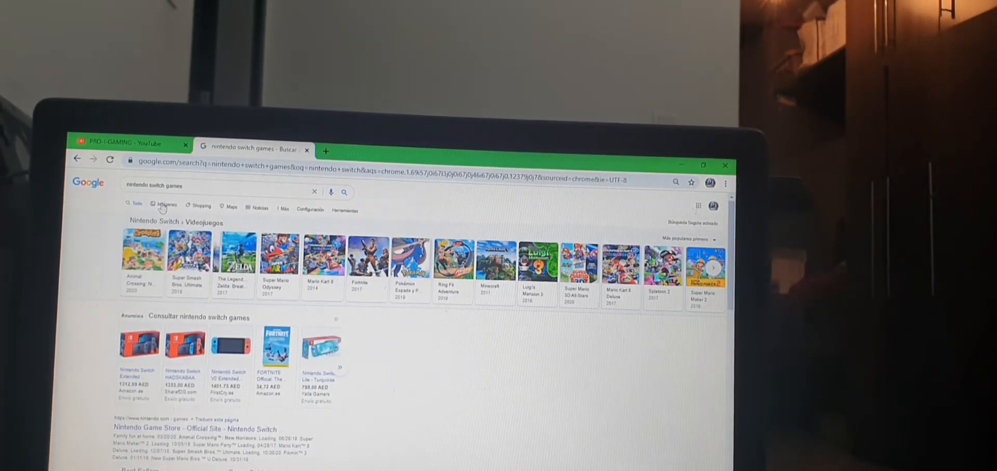
Browse the Imágenes results for Nintendo Switch games, then return to the PRO-I-GAMING YouTube tab.
{"action": "left_click", "coordinate": [168, 206]}
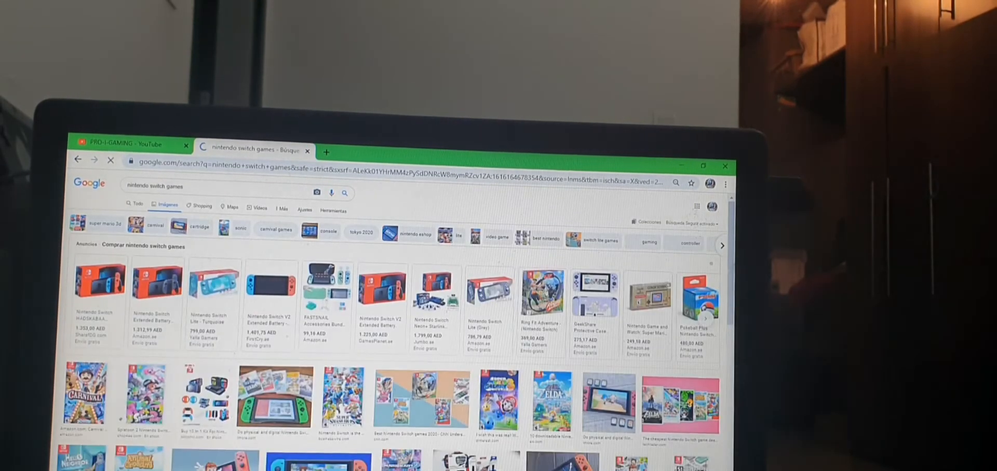
{"action": "scroll", "scroll_direction": "down", "scroll_amount": 3}
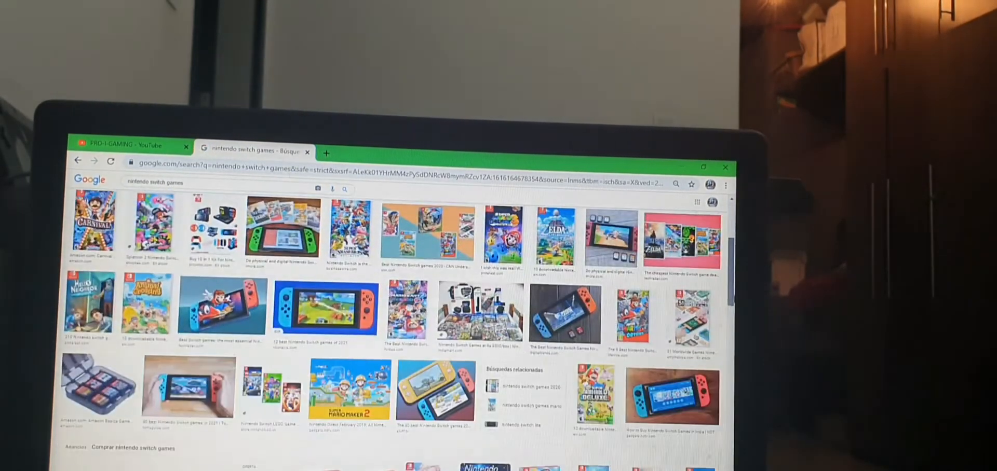
{"action": "scroll", "scroll_direction": "down", "scroll_amount": 3}
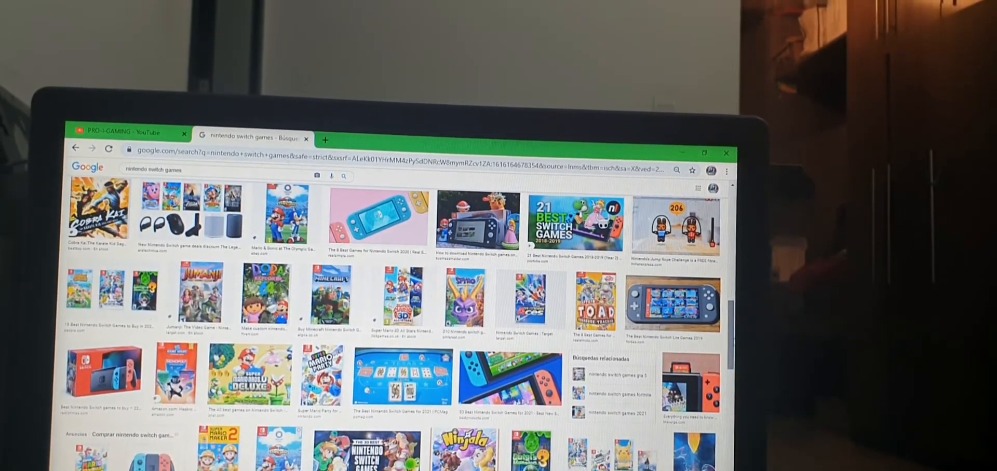
{"action": "scroll", "scroll_direction": "down", "scroll_amount": 3}
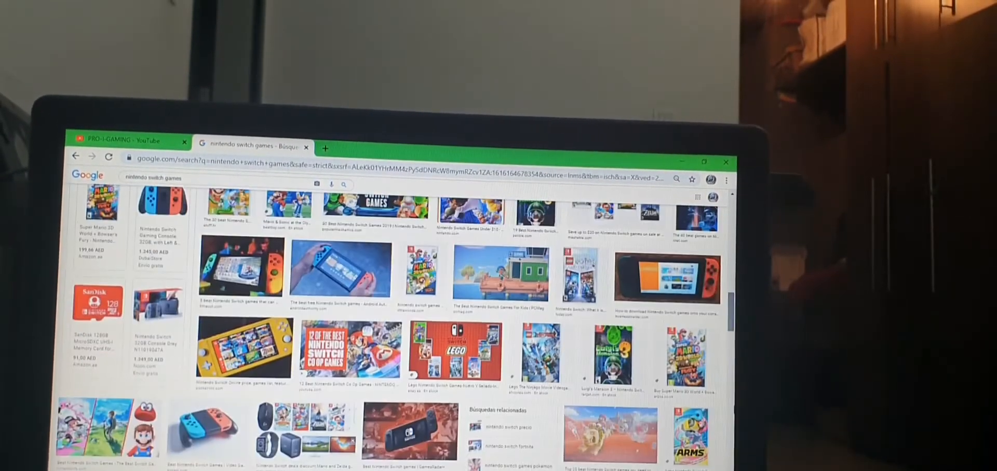
{"action": "scroll", "scroll_direction": "down", "scroll_amount": 3}
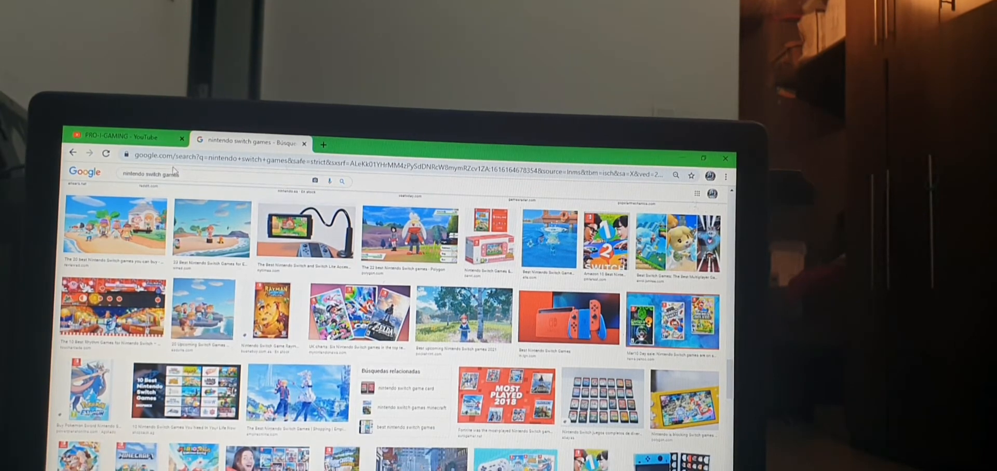
{"action": "left_click", "coordinate": [121, 139]}
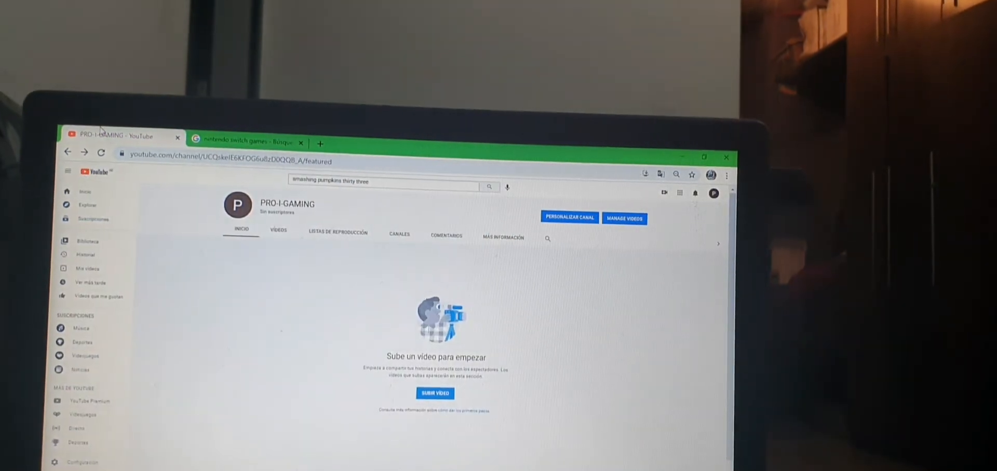